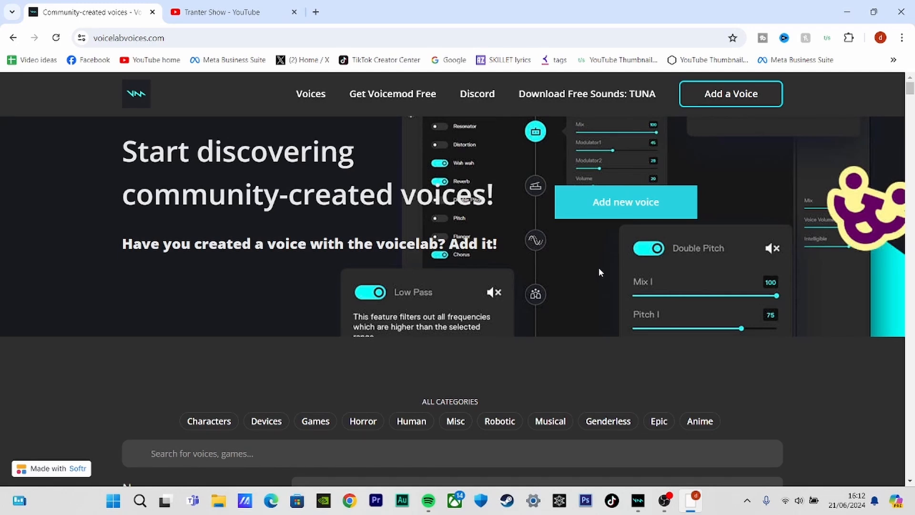
Import the shared community voice so 'venom 1' is added to Voicemod, allowing the browser to launch Voicemod
{"action": "scroll", "scroll_direction": "down", "scroll_amount": 3}
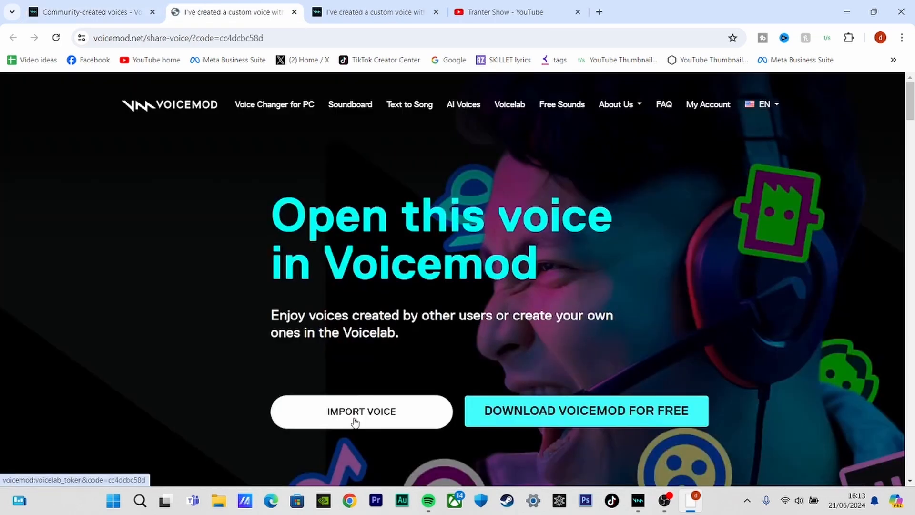
{"action": "left_click", "coordinate": [361, 411]}
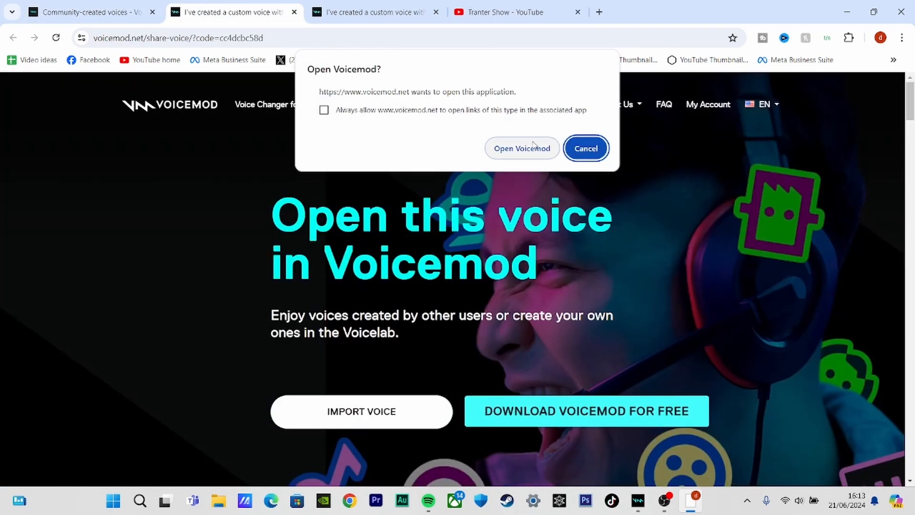
{"action": "left_click", "coordinate": [585, 149]}
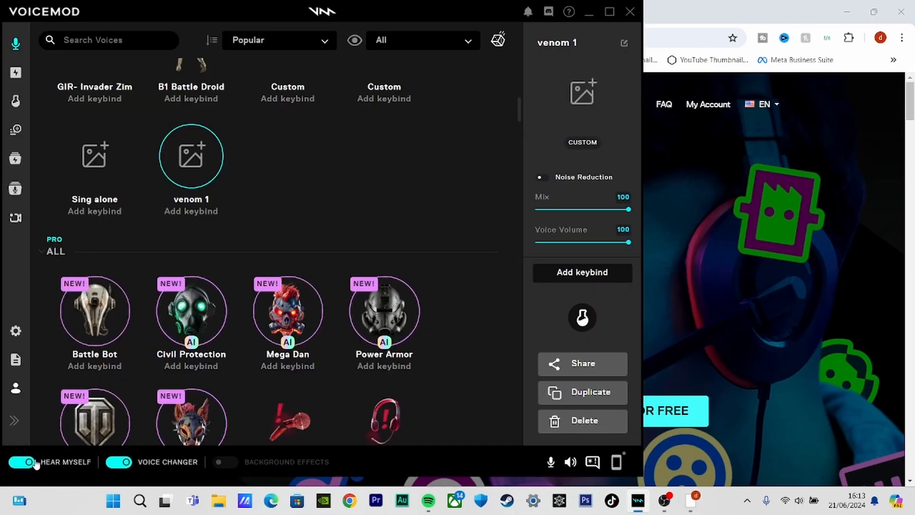
Turn off Hear Myself in Voicemod, close the share page, and start the Add a Voice form
{"action": "left_click", "coordinate": [22, 461]}
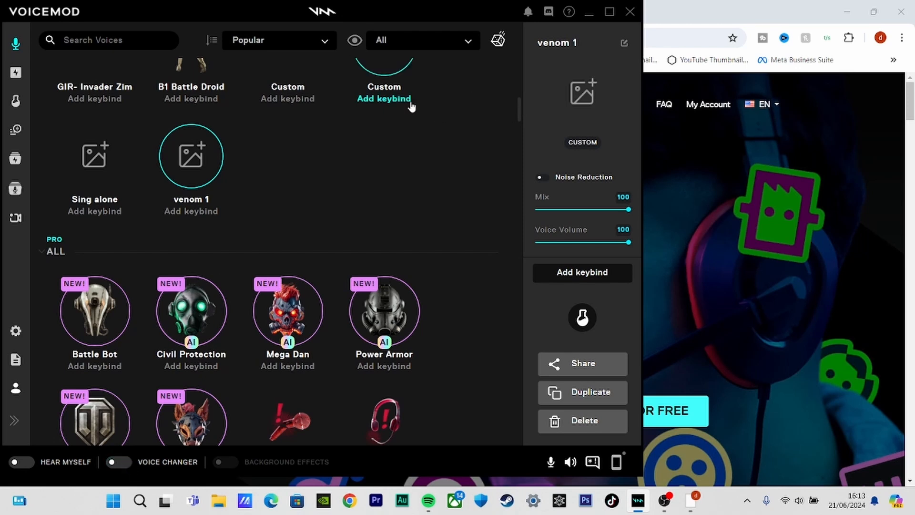
{"action": "left_click", "coordinate": [95, 155]}
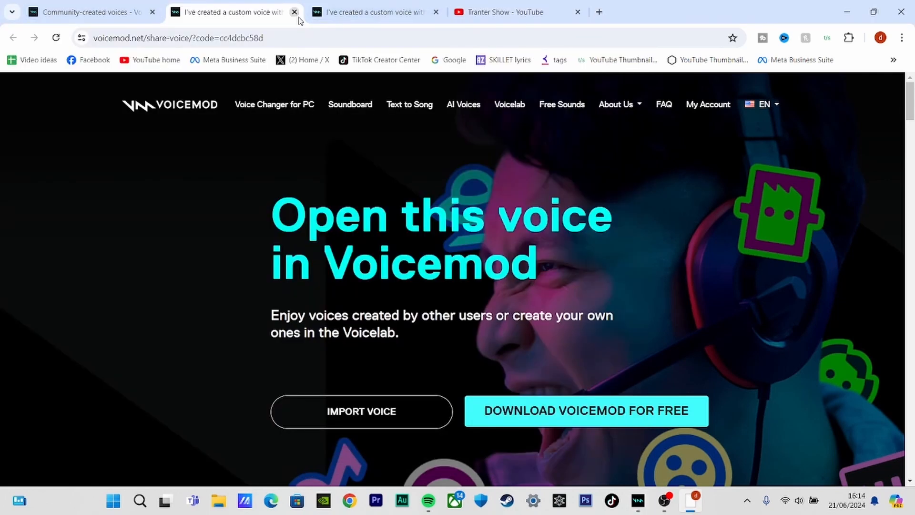
{"action": "left_click", "coordinate": [295, 12]}
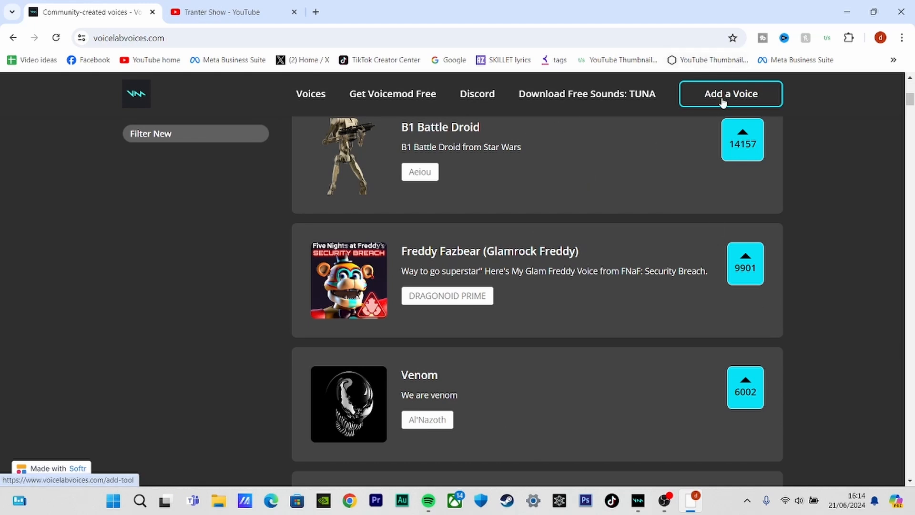
{"action": "left_click", "coordinate": [730, 94]}
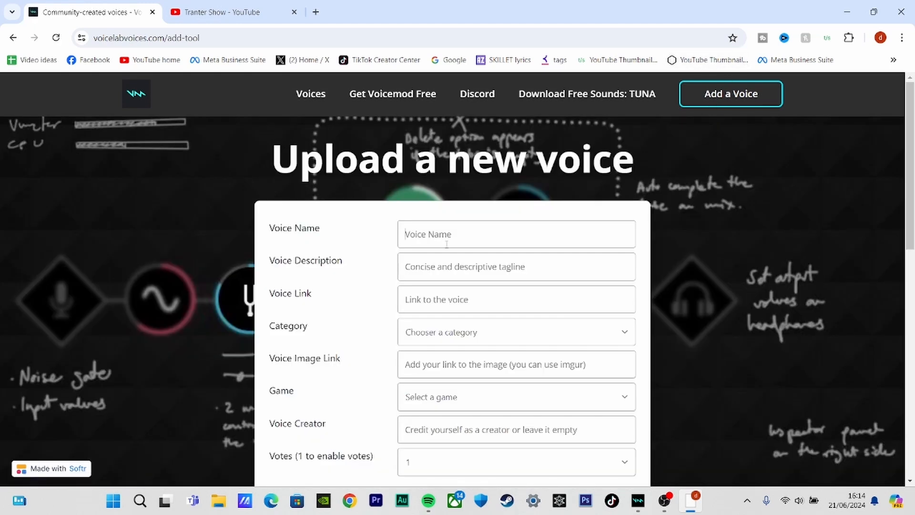
Name the voice 'Tranter test' and get a Voicemod share link for the Sing alone voice
{"action": "type", "text": "Tranter te"}
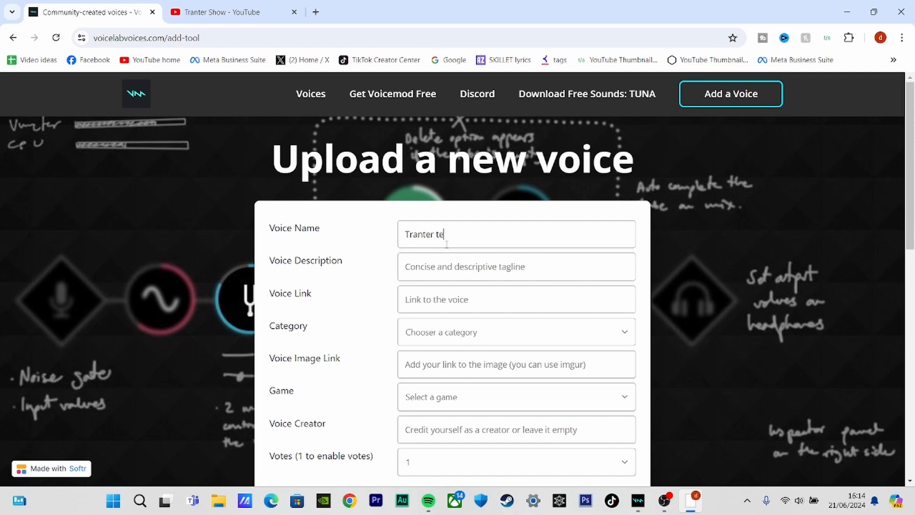
{"action": "type", "text": "st"}
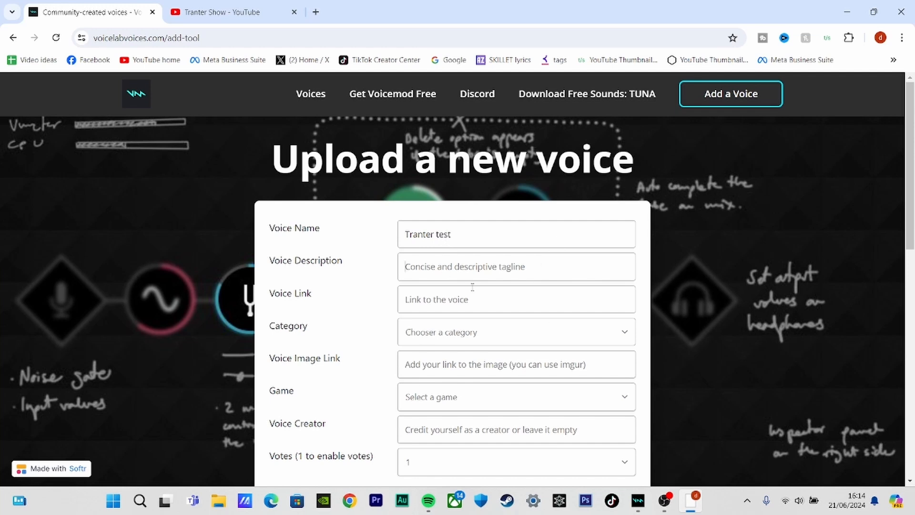
{"action": "mouse_move", "coordinate": [626, 497]}
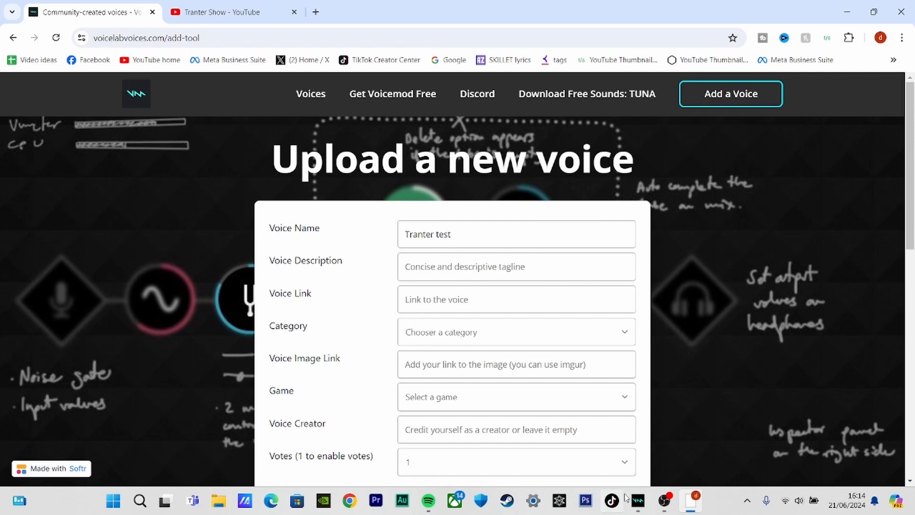
{"action": "left_click", "coordinate": [636, 501]}
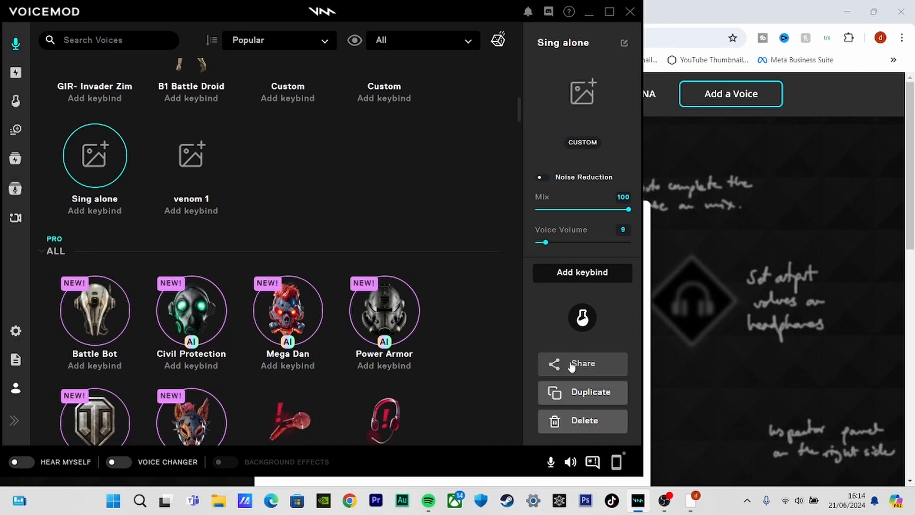
{"action": "left_click", "coordinate": [581, 364]}
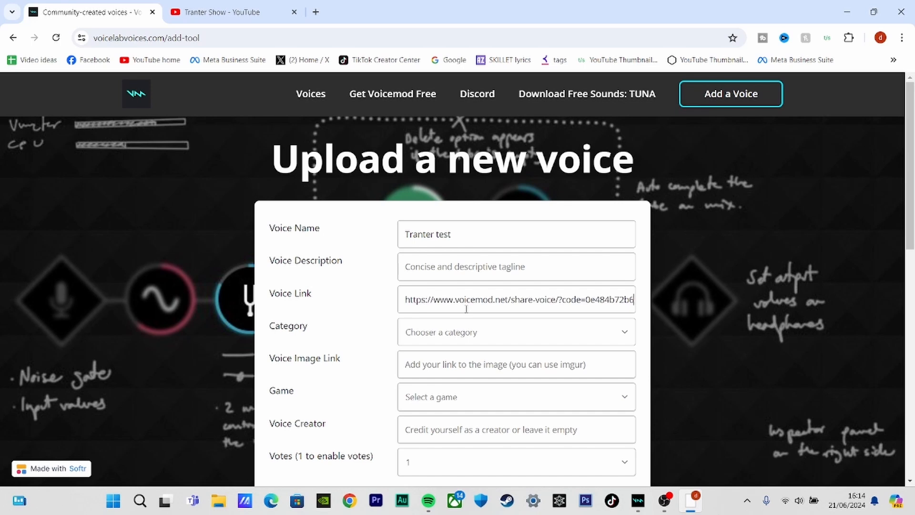
Describe the voice as 'just for fun', submit the upload, and return to the community voices home page
{"action": "scroll", "scroll_direction": "down", "scroll_amount": 3}
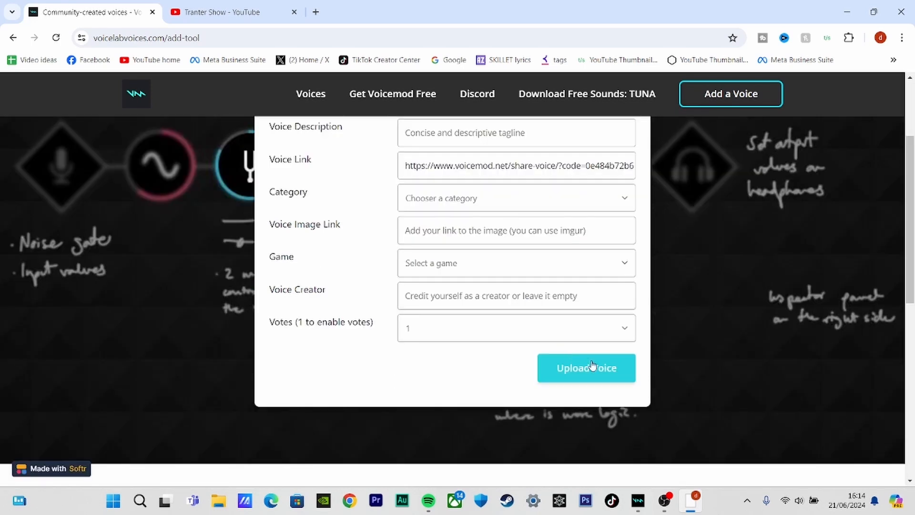
{"action": "left_click", "coordinate": [586, 368]}
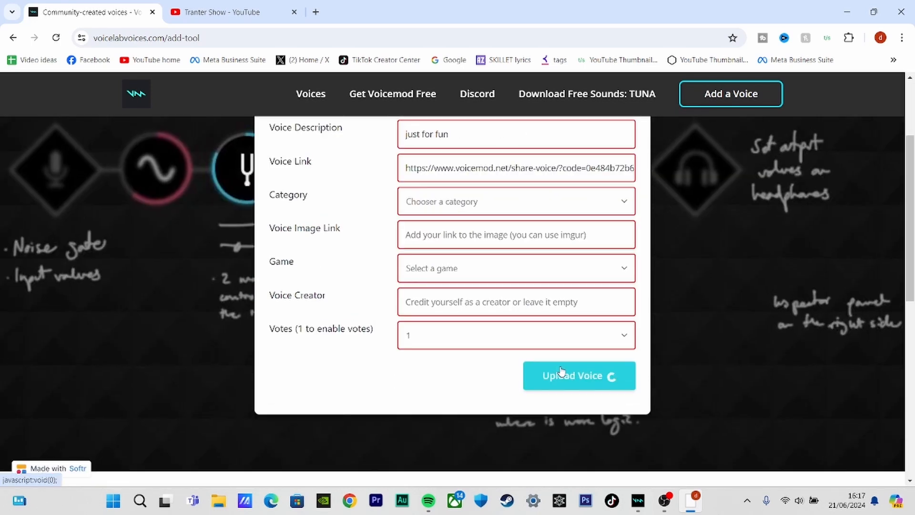
{"action": "left_click", "coordinate": [579, 375]}
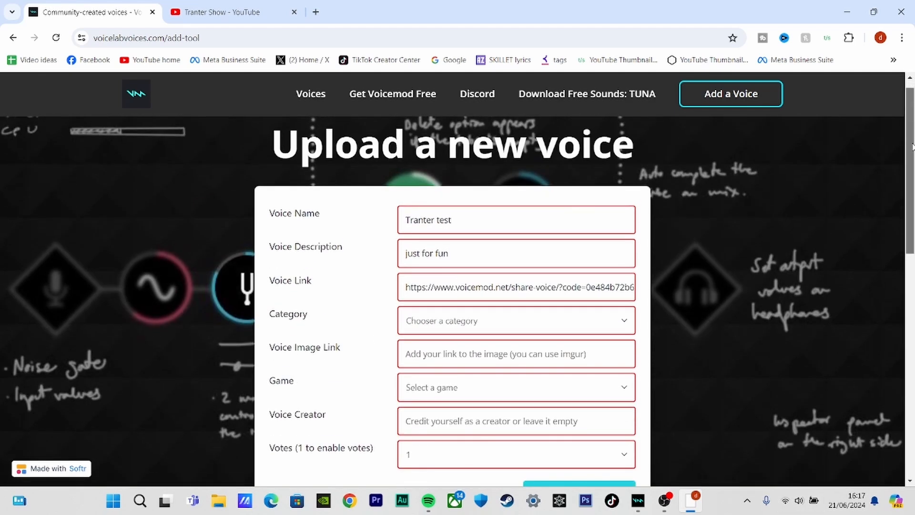
{"action": "scroll", "scroll_direction": "down", "scroll_amount": 3}
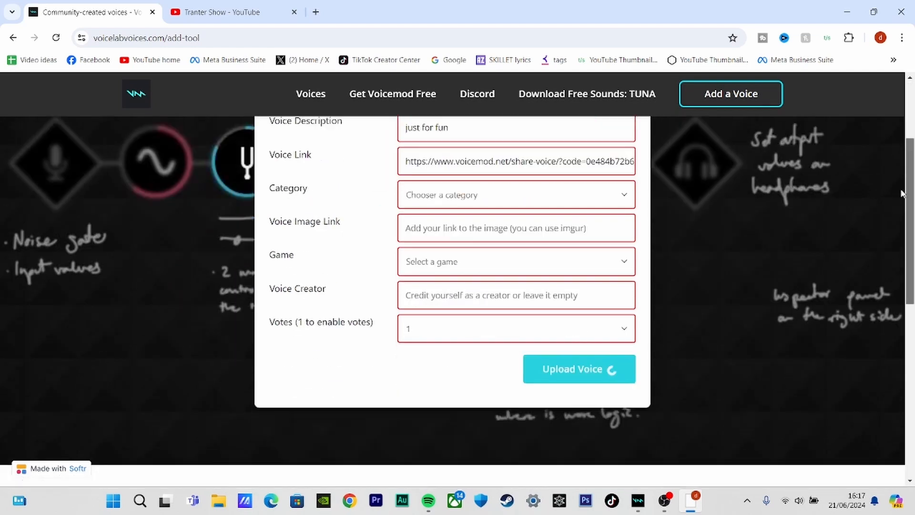
{"action": "left_click", "coordinate": [136, 94]}
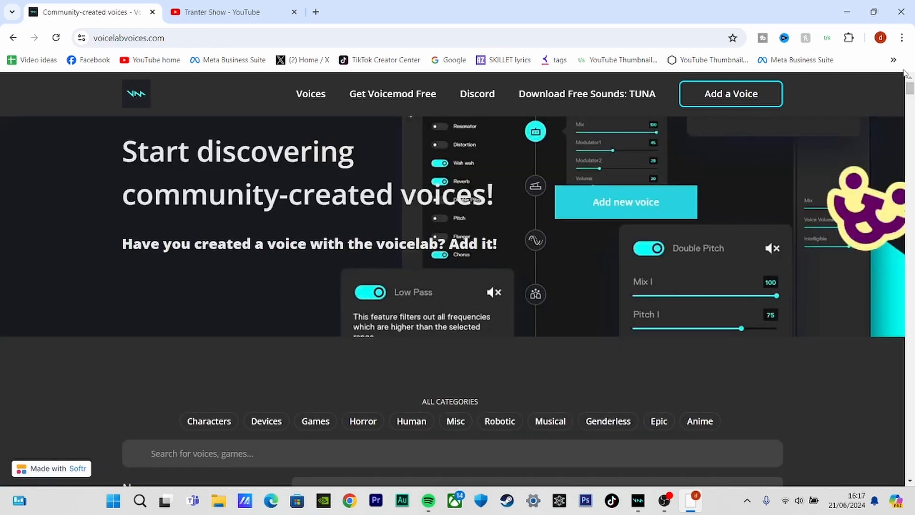
{"action": "scroll", "scroll_direction": "down", "scroll_amount": 3}
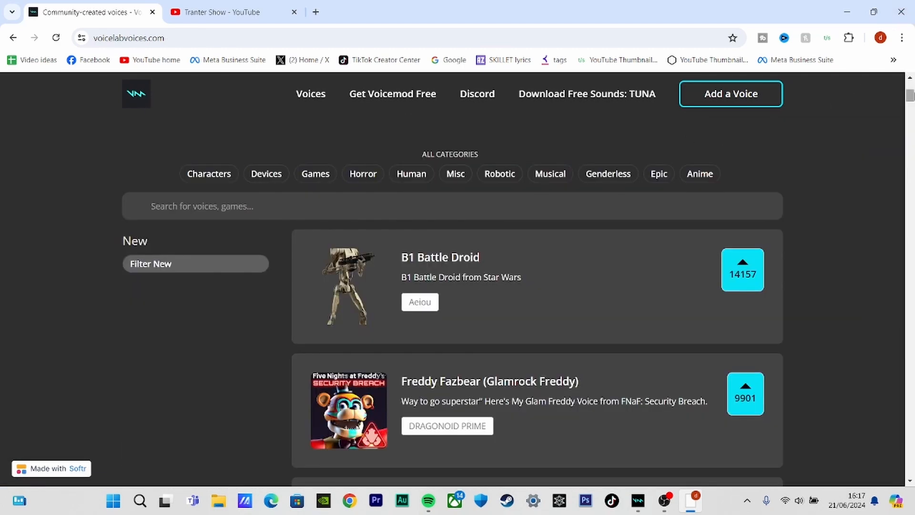
{"action": "scroll", "scroll_direction": "up", "scroll_amount": 3}
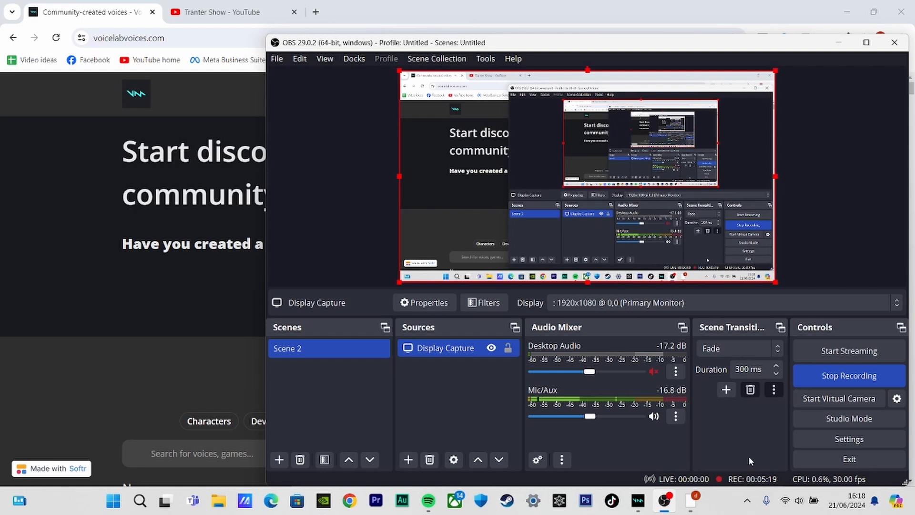
{"action": "mouse_move", "coordinate": [850, 350]}
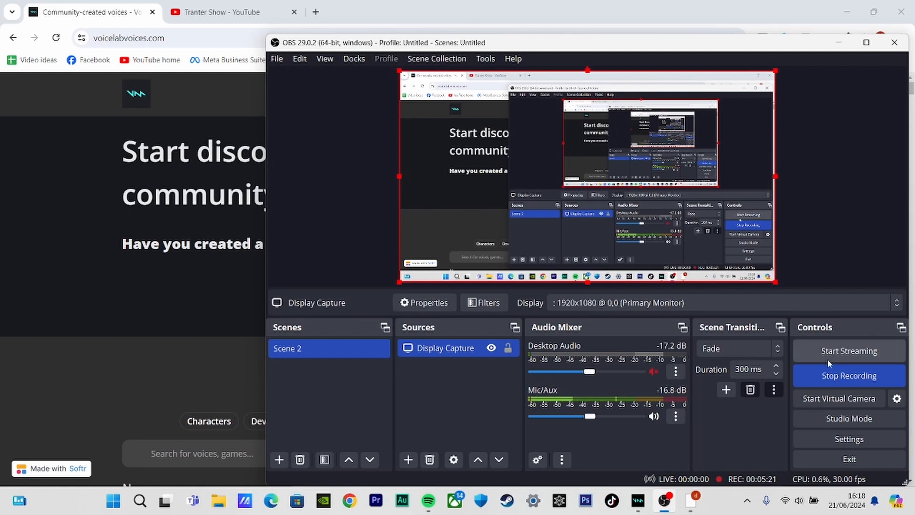